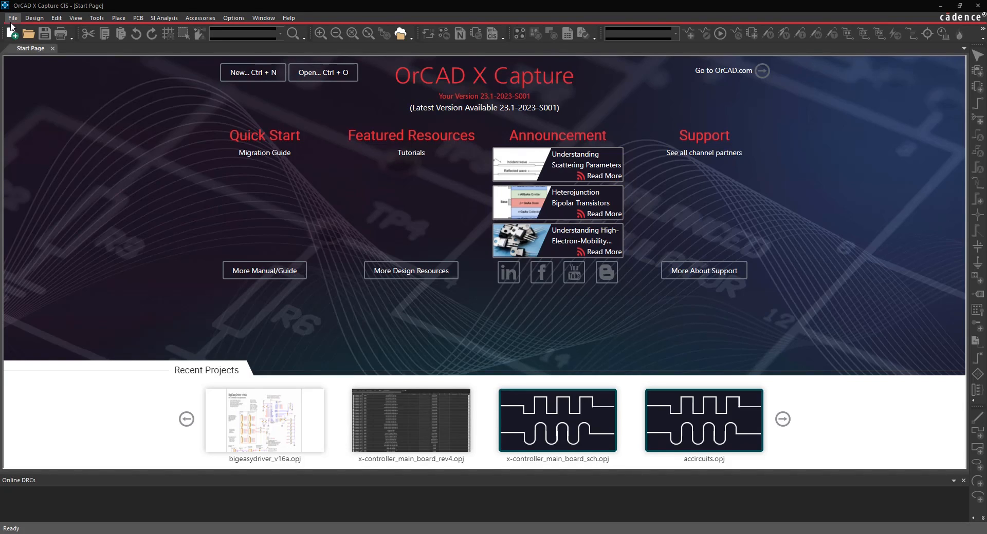
pyautogui.moveTo(156, 151)
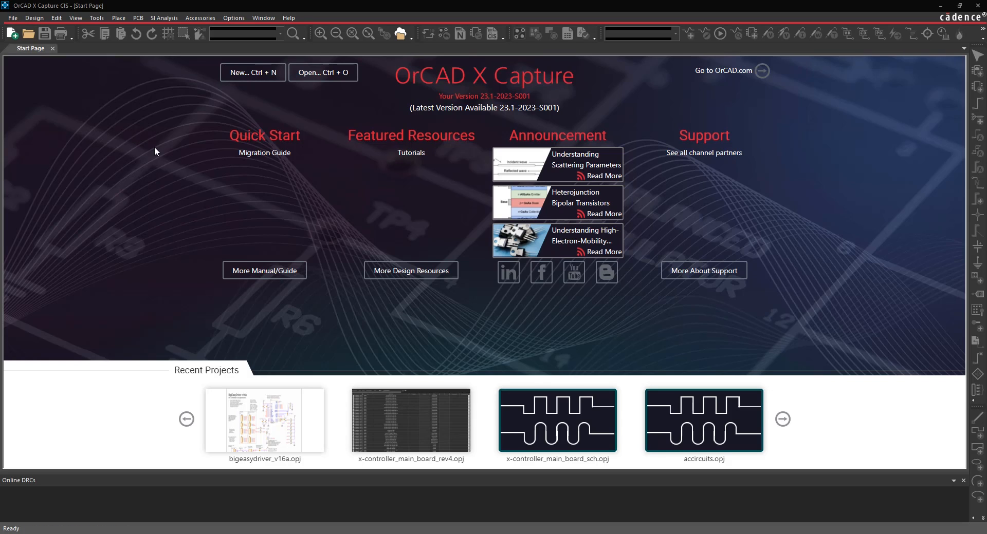
pyautogui.moveTo(18, 47)
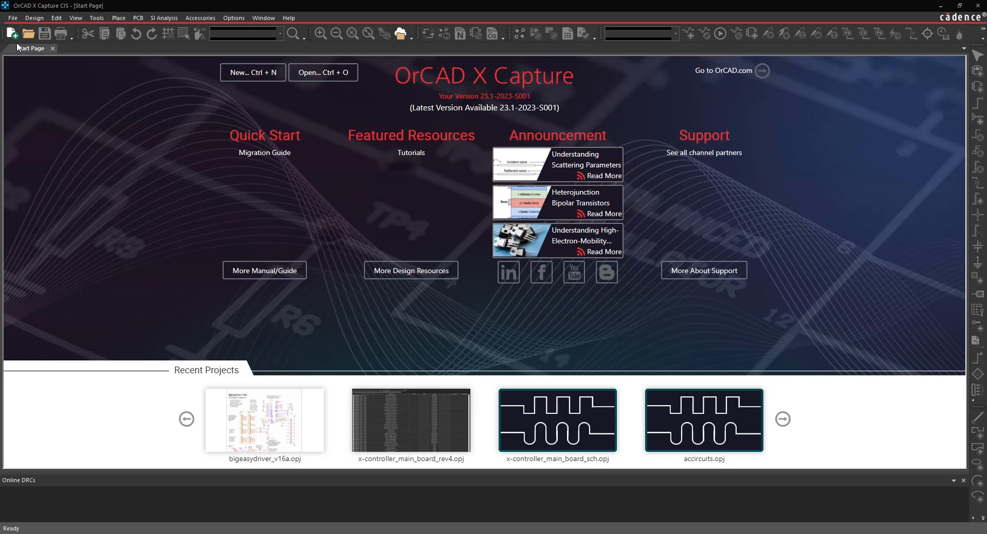
# Open the File import options to reach the Eagle schematic translator
pyautogui.click(12, 17)
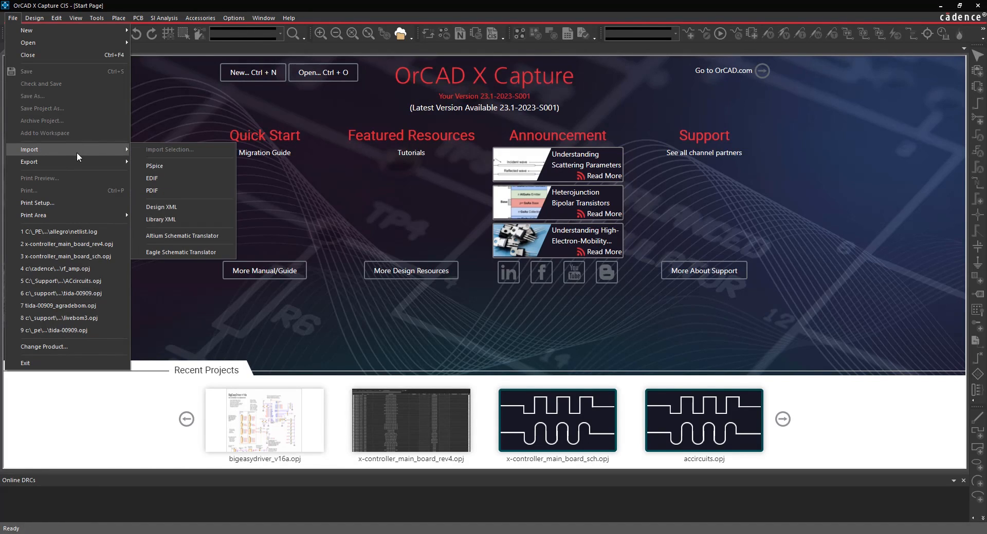
pyautogui.moveTo(182, 253)
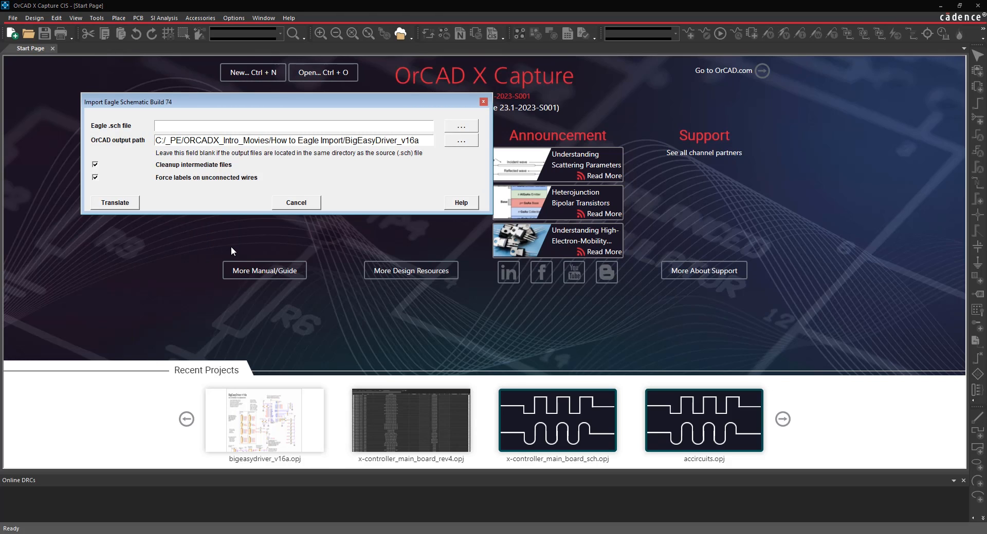
pyautogui.moveTo(117, 155)
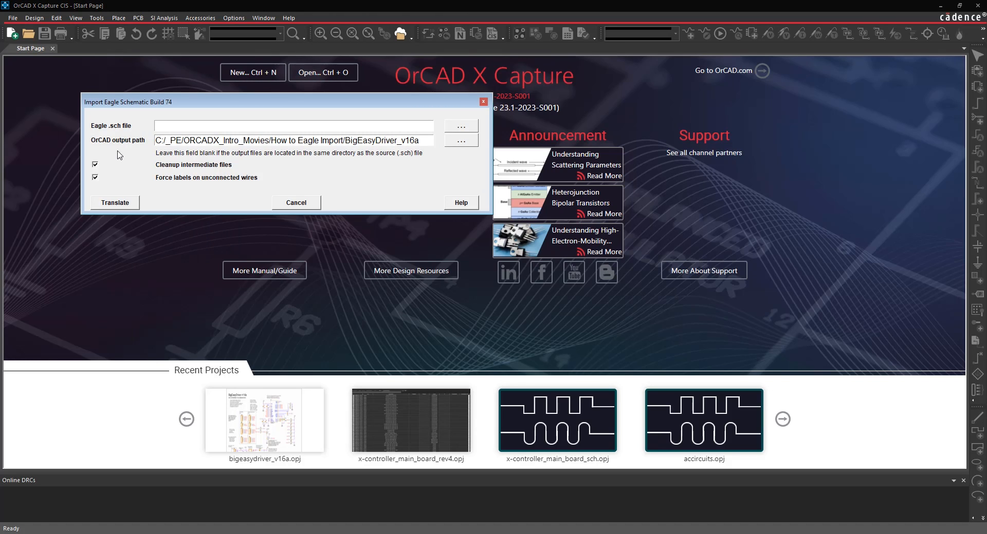
pyautogui.moveTo(121, 131)
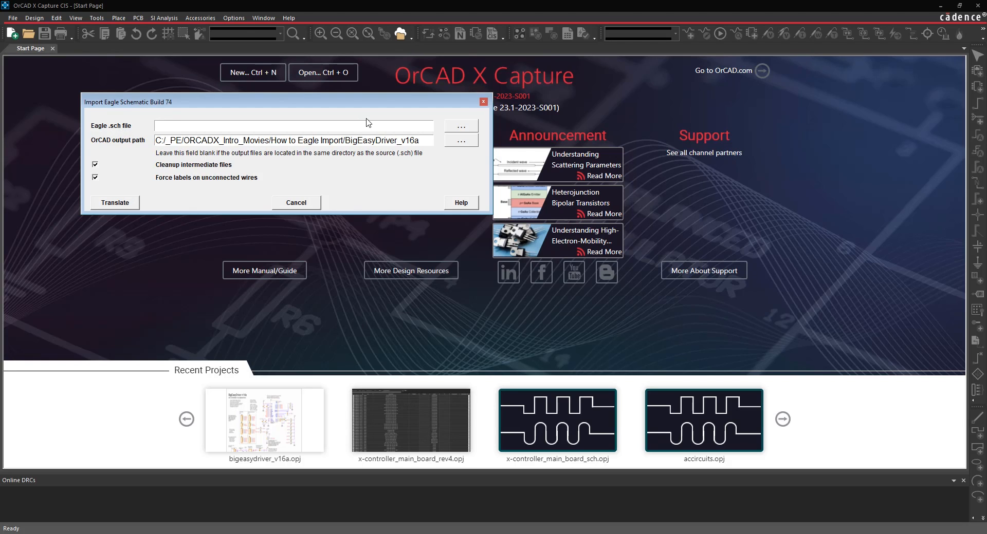
pyautogui.moveTo(461, 130)
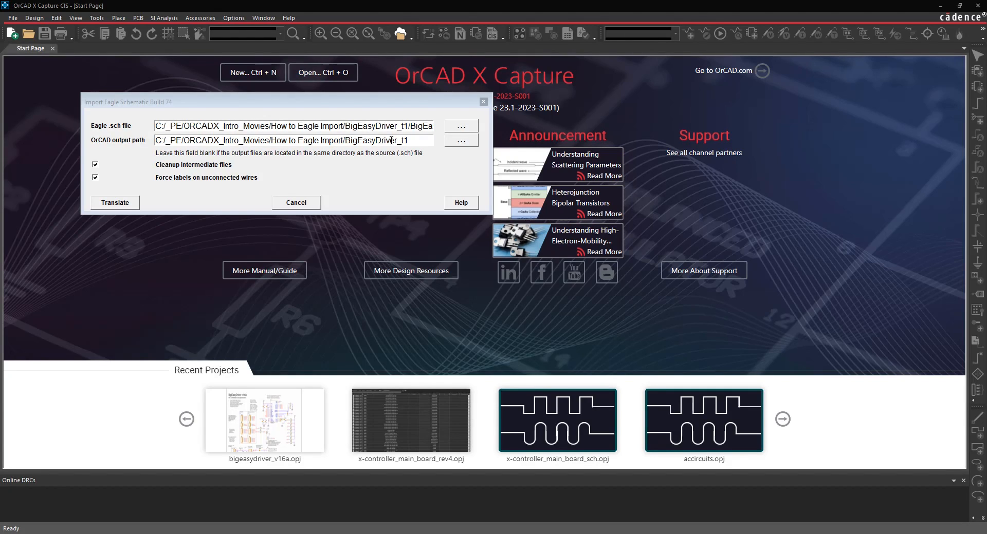
pyautogui.moveTo(130, 209)
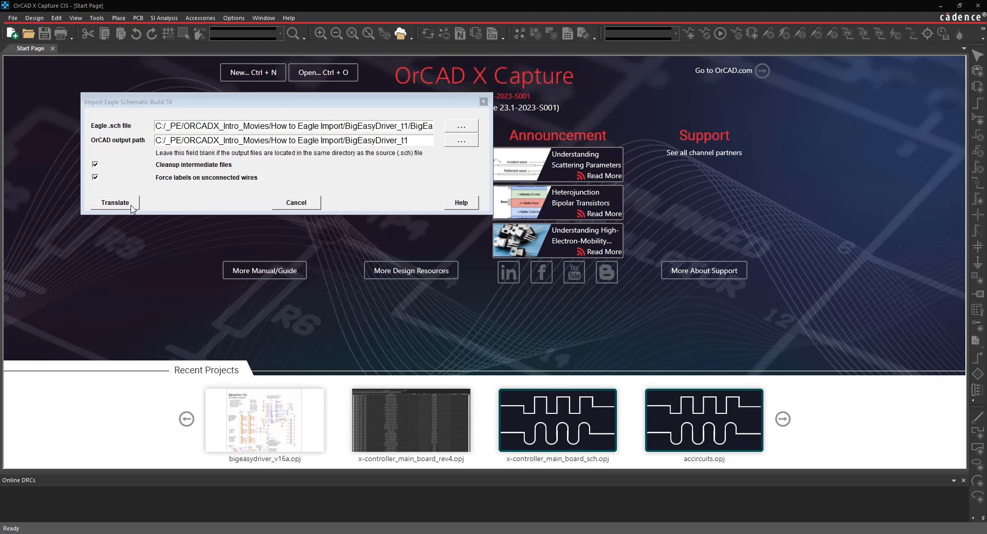
# Run the Eagle schematic translation for the BigEasyDriver .sch into BigEasyDriver_t1
pyautogui.click(114, 203)
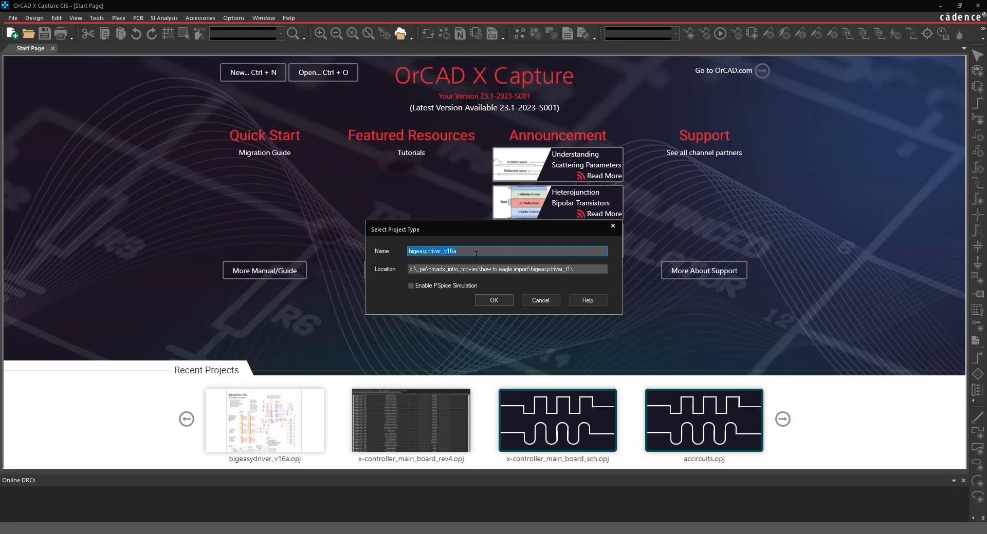
pyautogui.moveTo(446, 290)
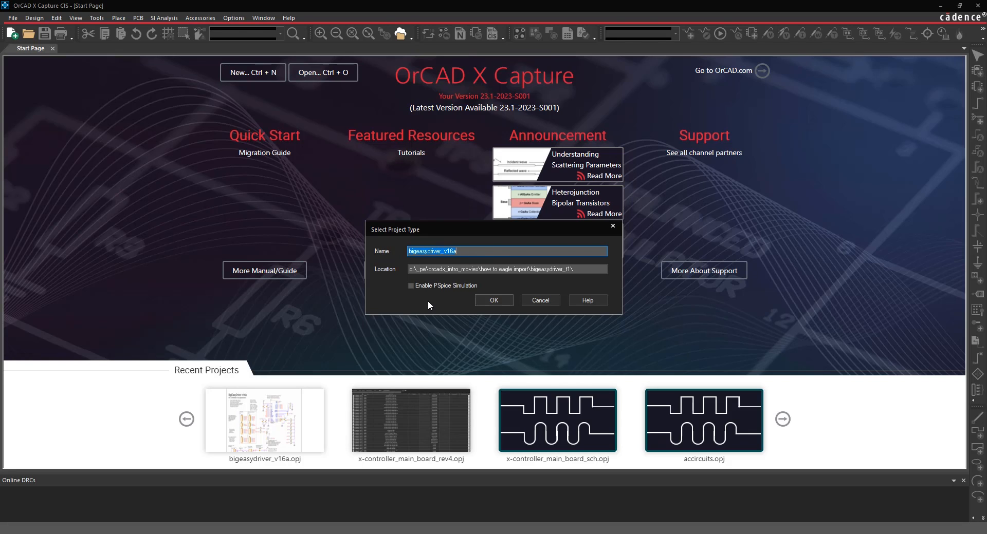
pyautogui.moveTo(469, 298)
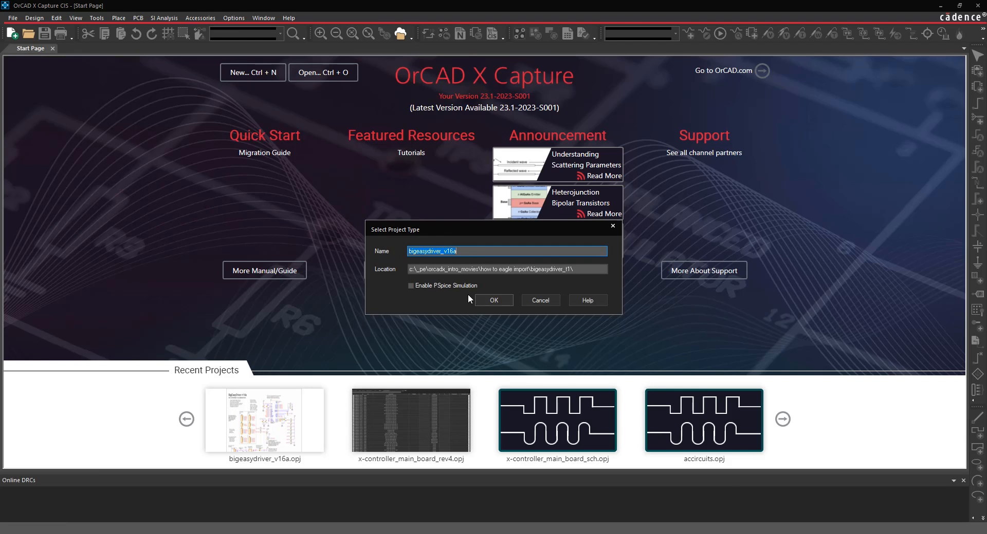
# Confirm the project type, creating bigeasydriver_v16a without PSpice simulation
pyautogui.click(493, 300)
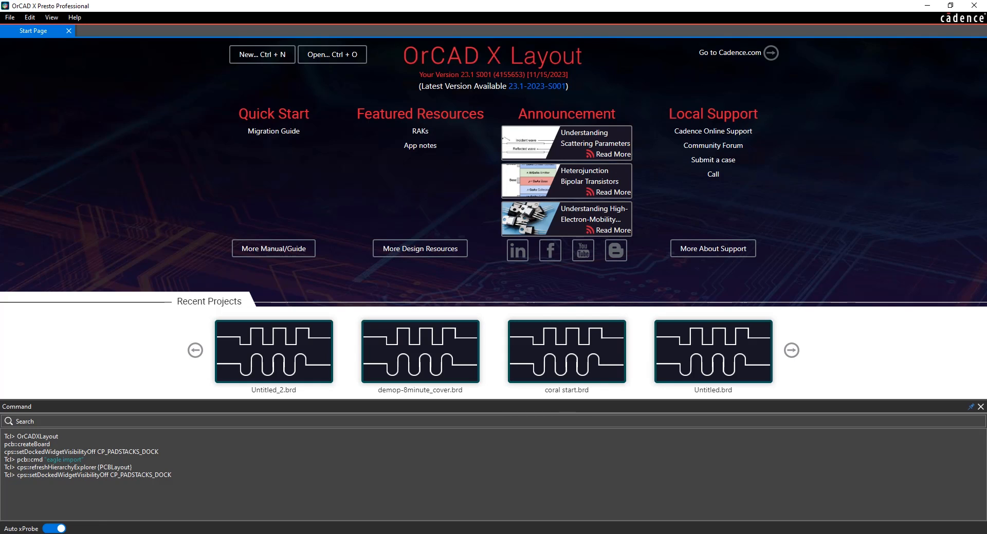
pyautogui.moveTo(353, 13)
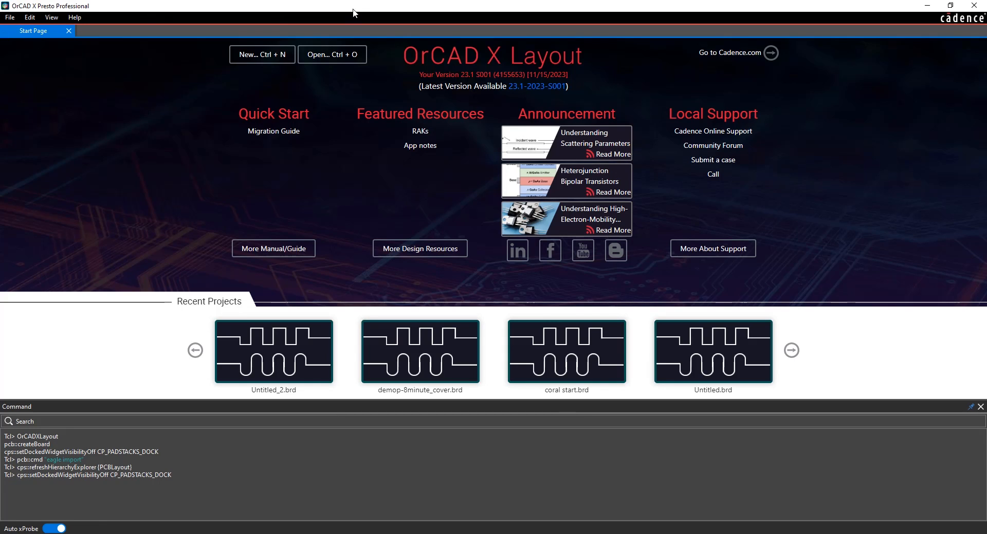
# Create a new untitled board from the Start Page and bring up the file import formats
pyautogui.click(9, 17)
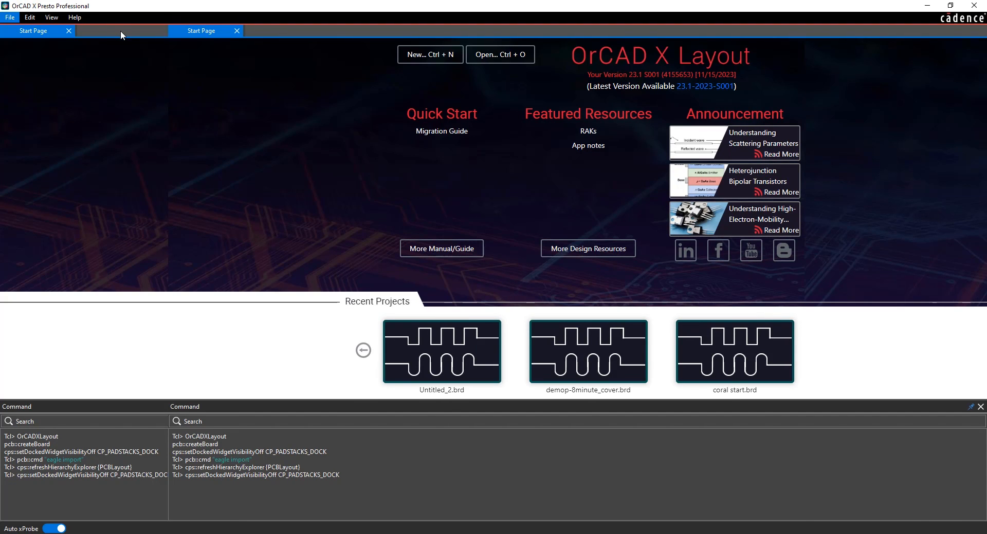
pyautogui.click(429, 55)
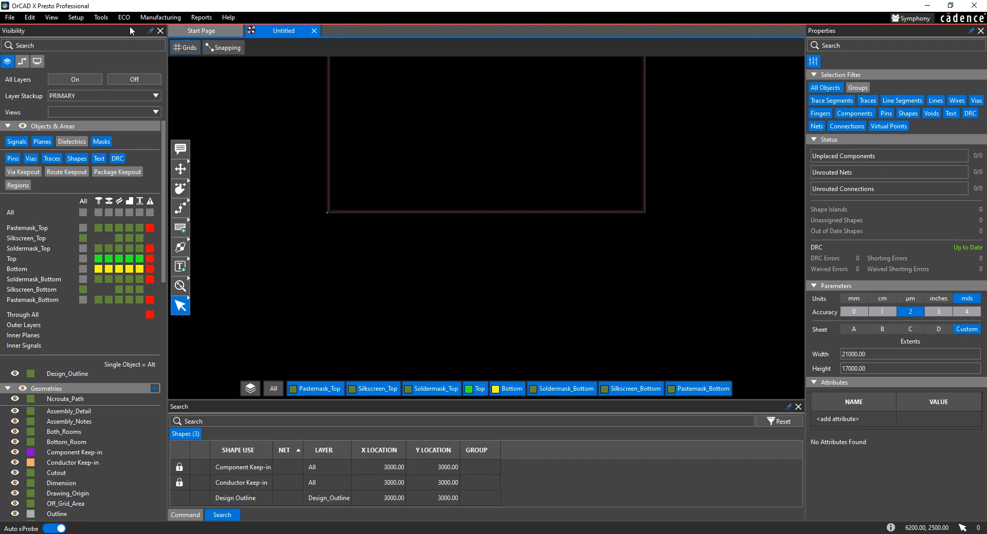
pyautogui.click(9, 18)
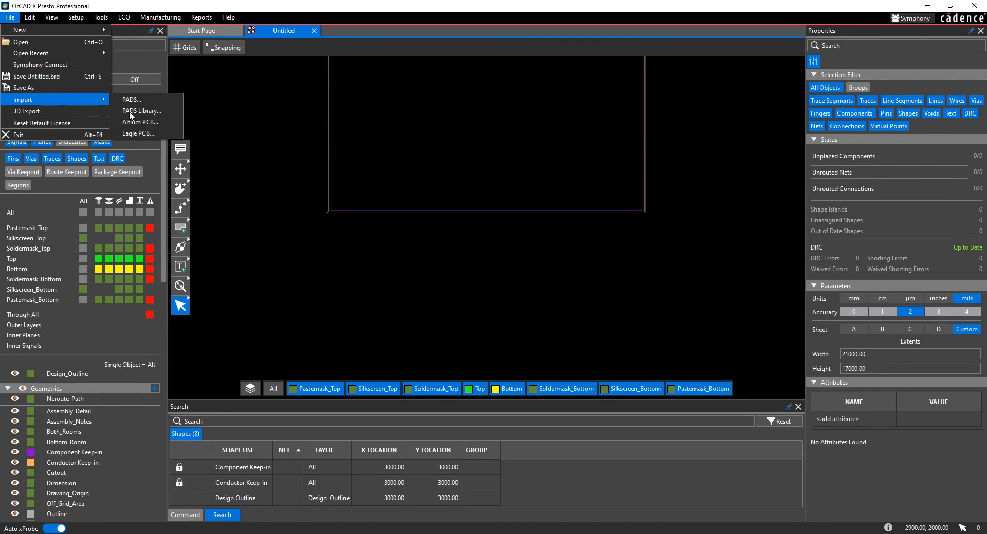
pyautogui.moveTo(139, 134)
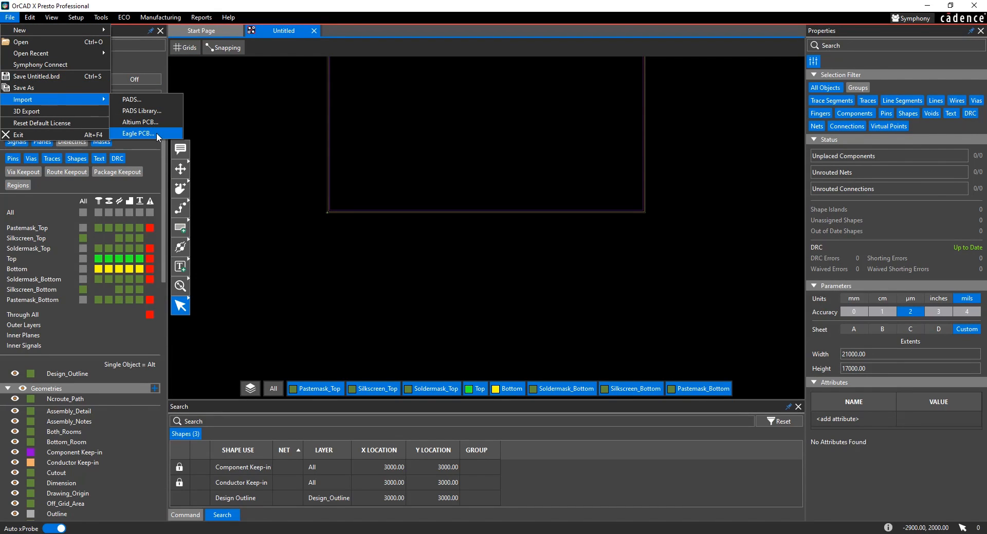
# Choose the Eagle .brd file in the Eagle PCB translator and translate it into a layout
pyautogui.click(138, 134)
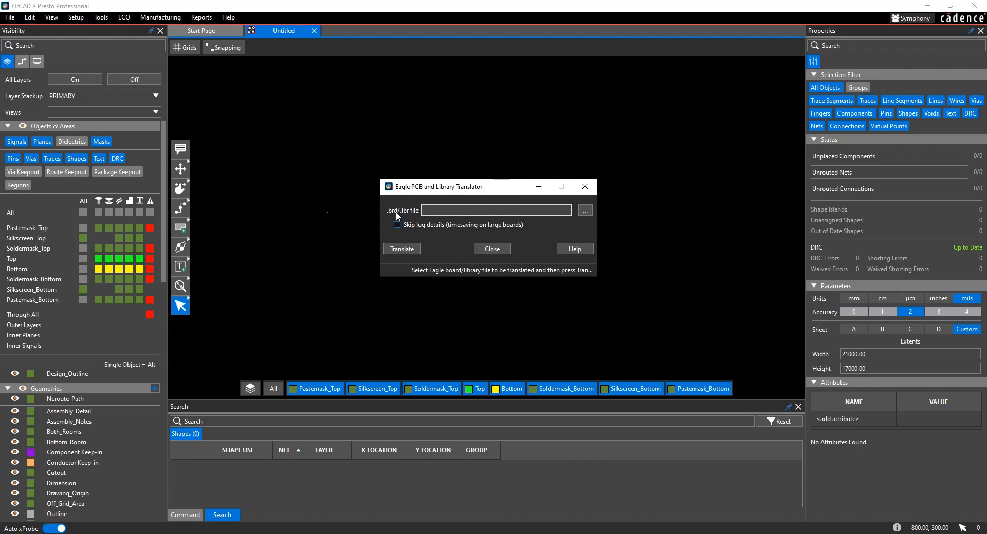
pyautogui.click(584, 211)
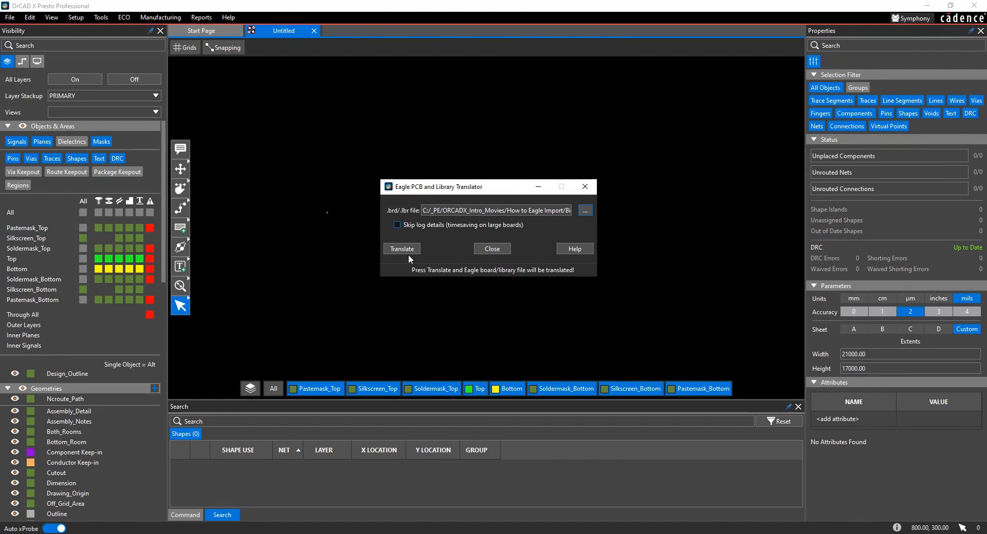
pyautogui.click(402, 249)
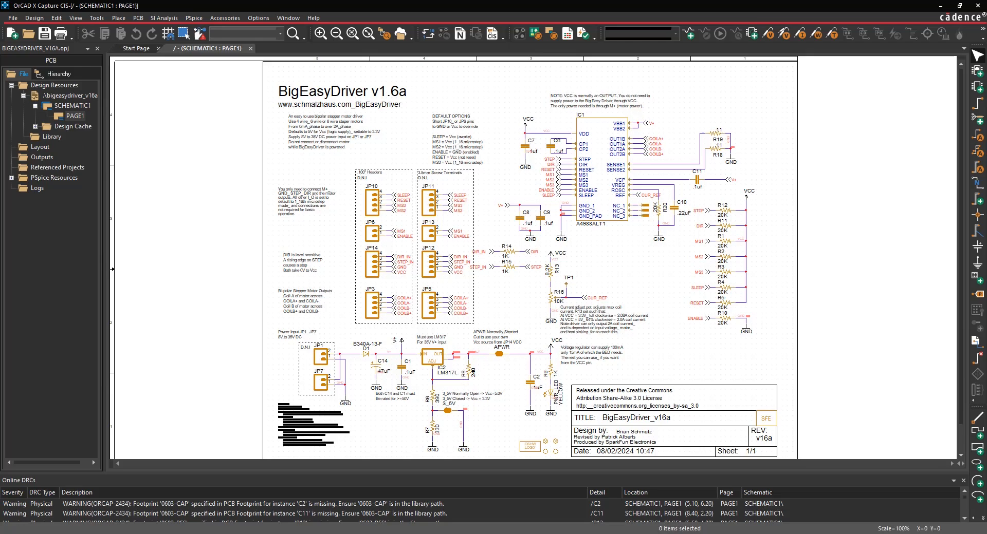
# Start PCB > New Layout to associate a layout with the project
pyautogui.click(137, 17)
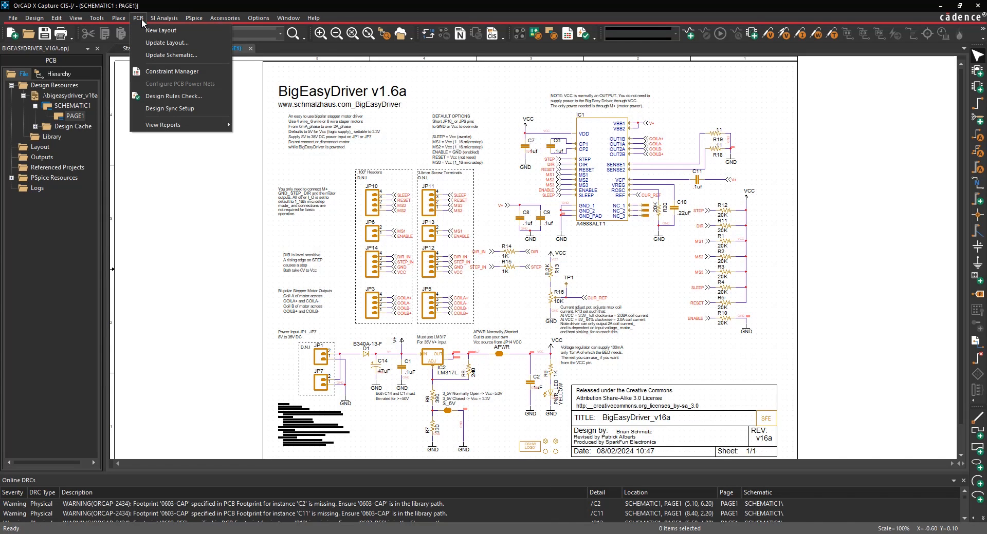
pyautogui.moveTo(167, 42)
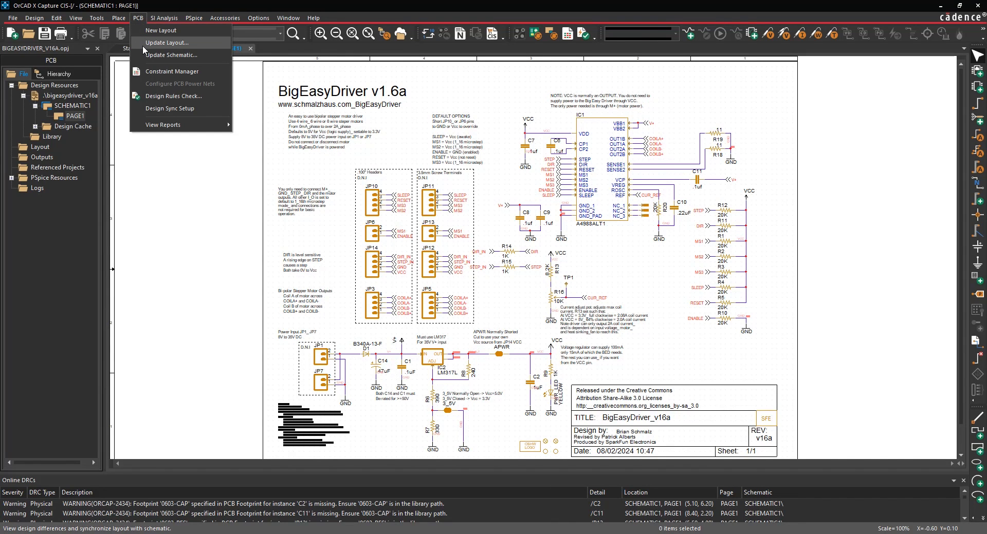
pyautogui.click(161, 29)
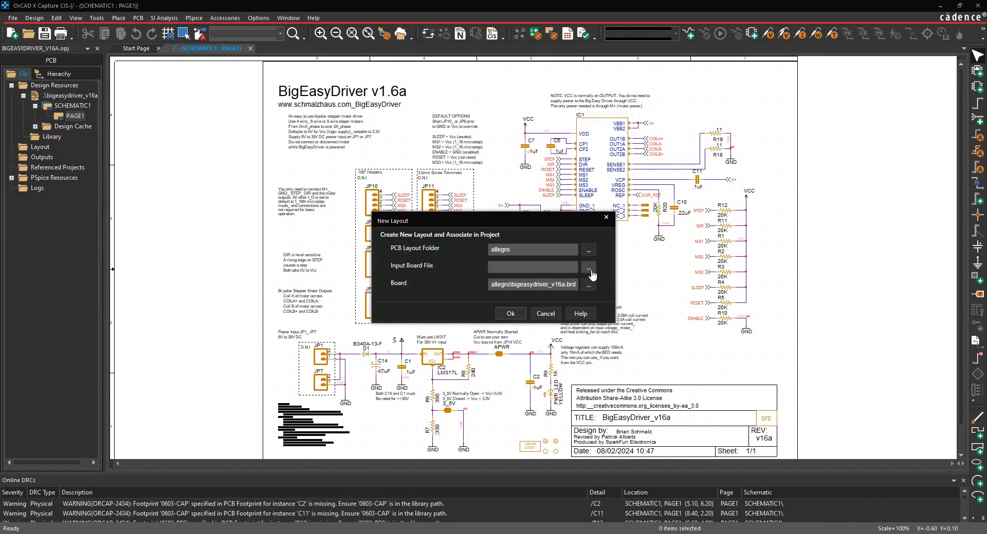
# Create the new layout from BigEasyDriver_v16a_allegro.brd under a revised board file name
pyautogui.click(587, 267)
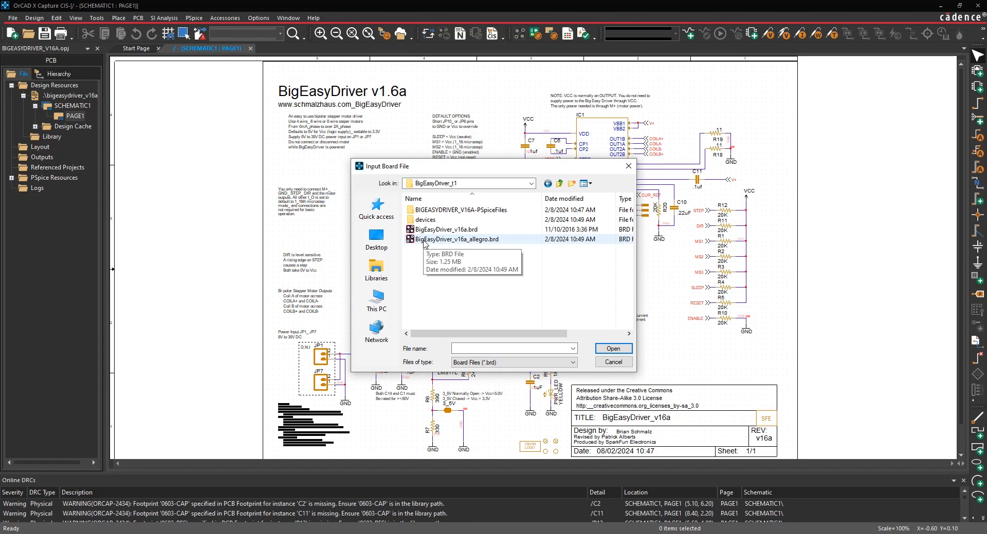
pyautogui.moveTo(477, 246)
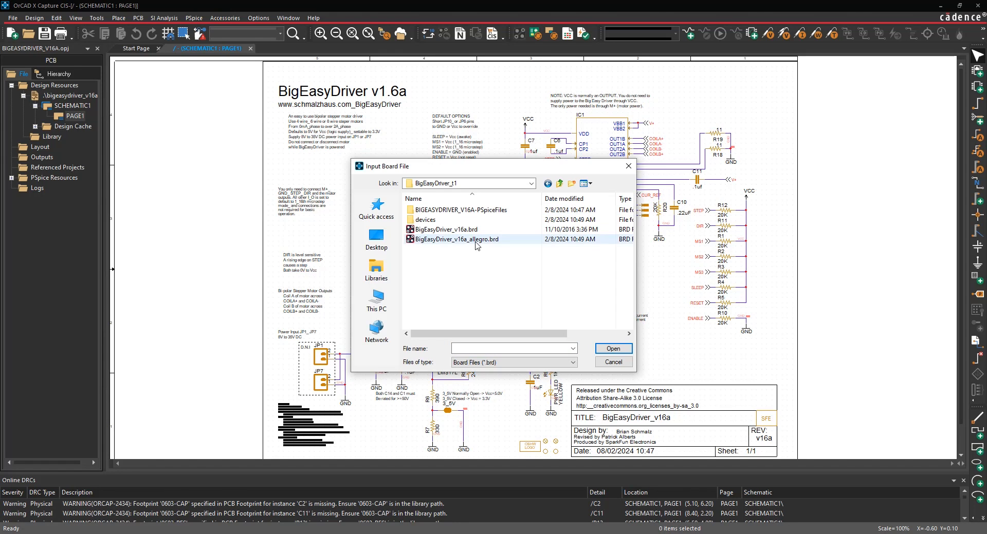
pyautogui.moveTo(459, 239)
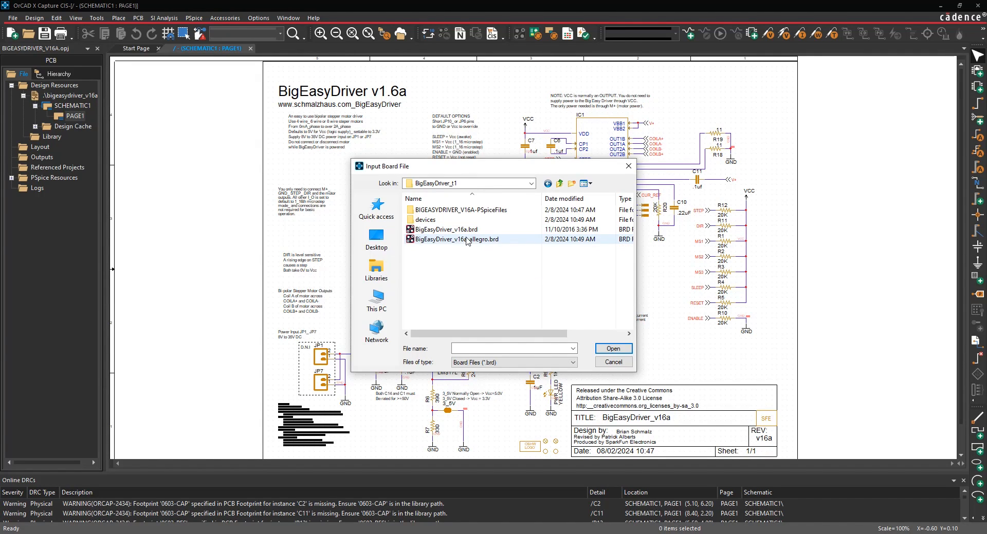
pyautogui.moveTo(486, 244)
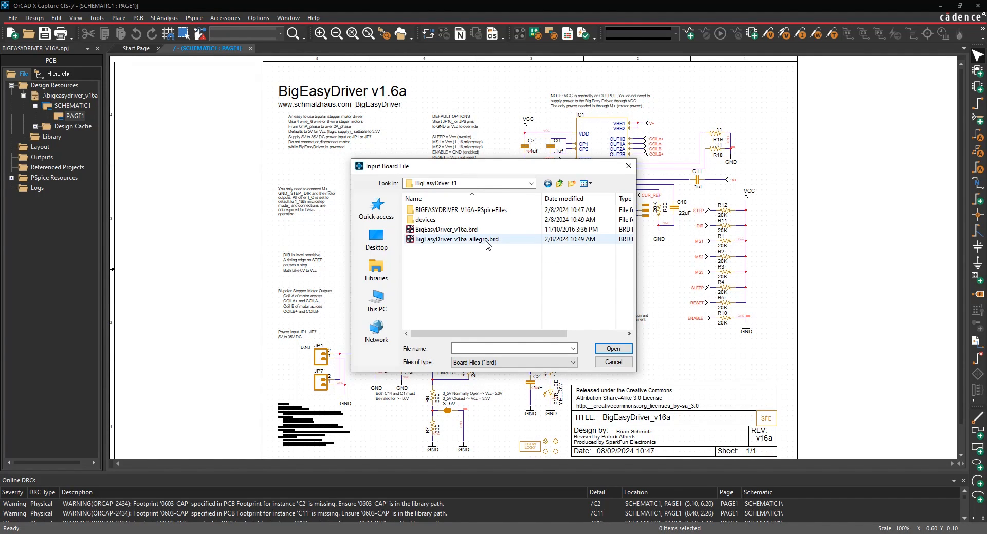
pyautogui.moveTo(444, 229)
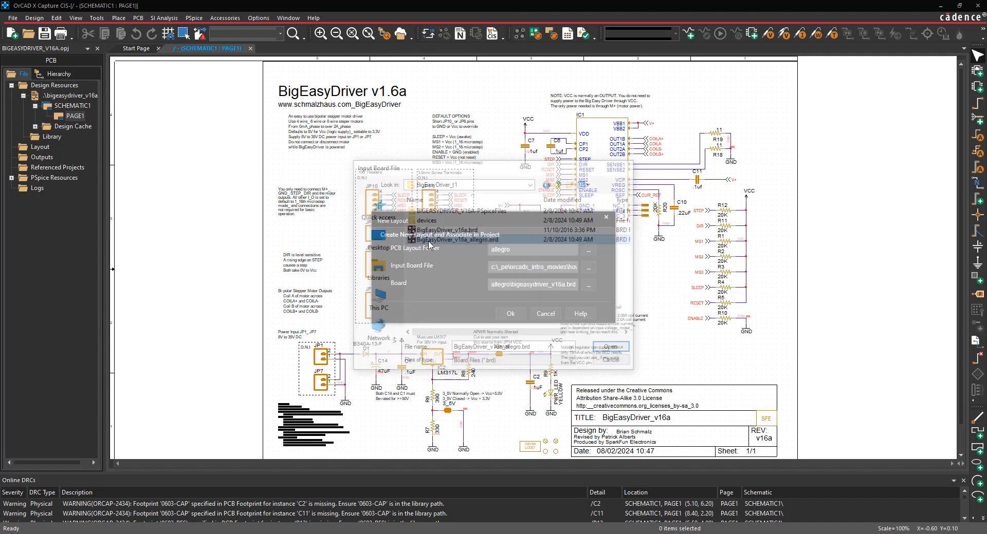
pyautogui.click(610, 346)
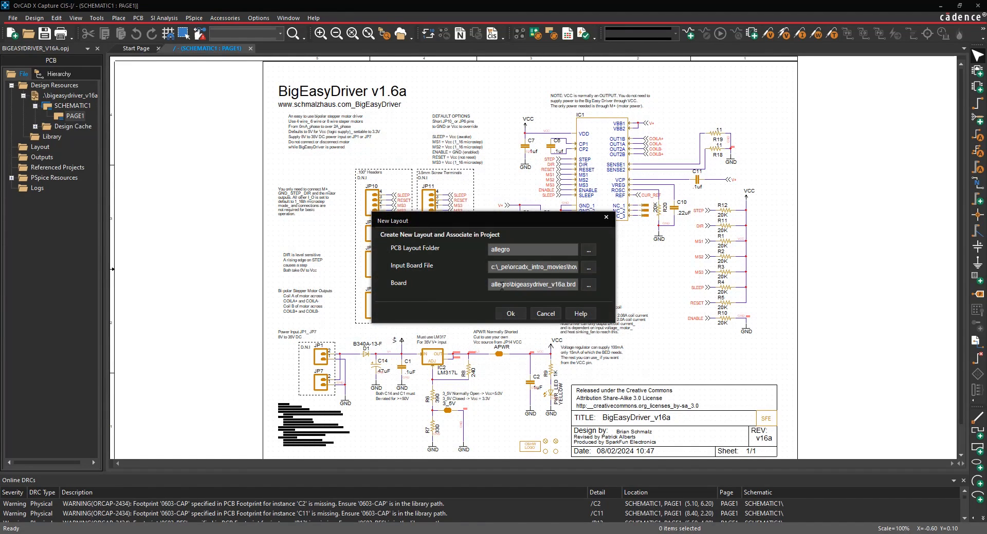
pyautogui.tripleClick(531, 284)
pyautogui.write('_R1')
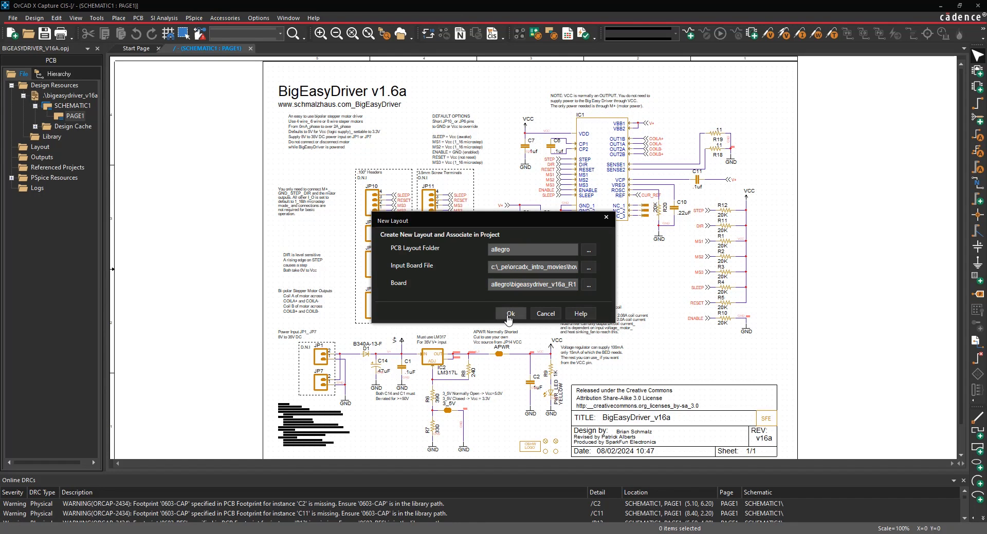
pyautogui.click(510, 313)
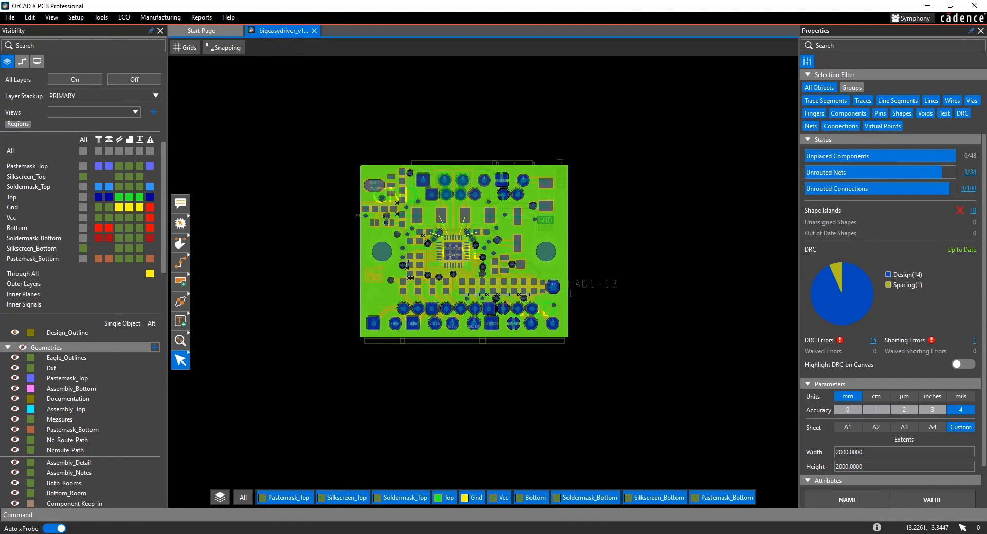
pyautogui.moveTo(460, 252)
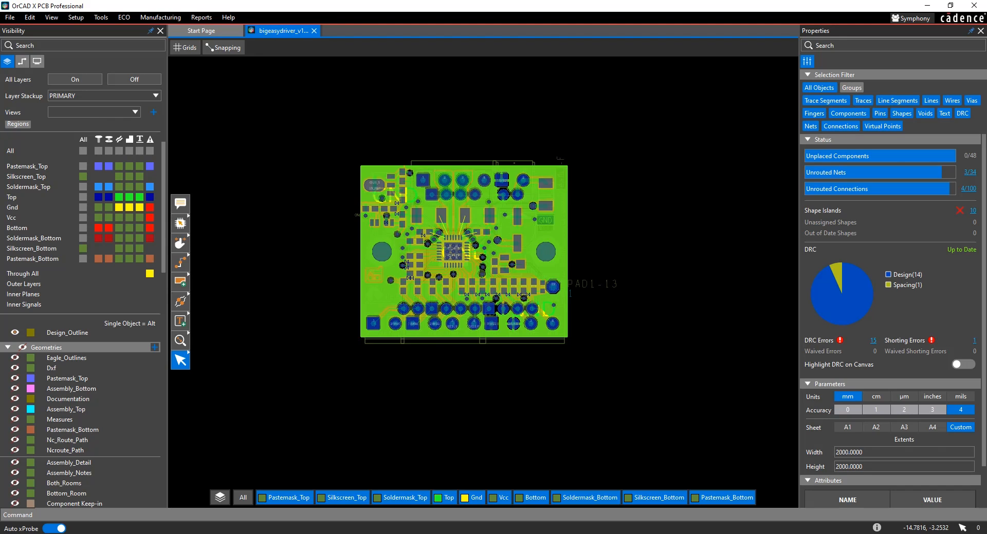
pyautogui.moveTo(502, 214)
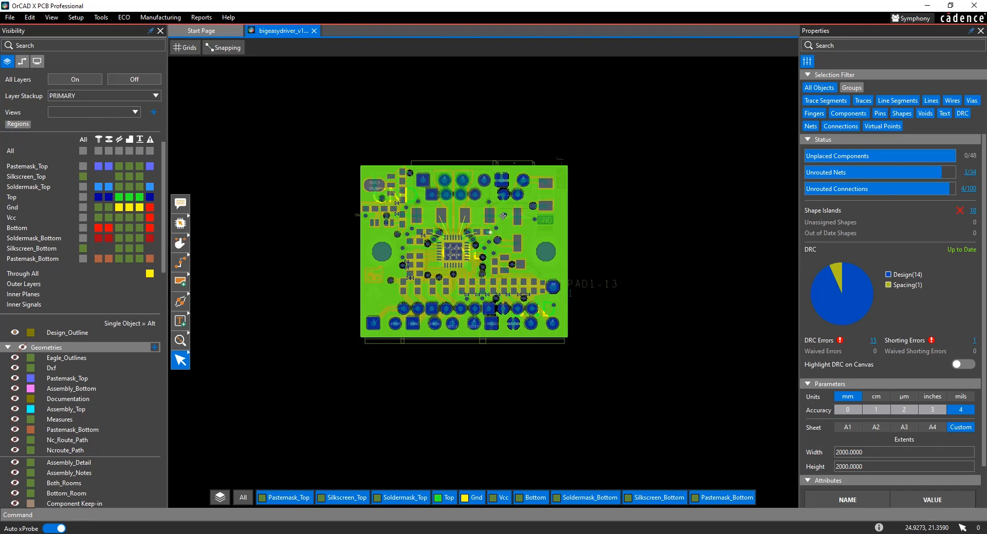
pyautogui.moveTo(971, 170)
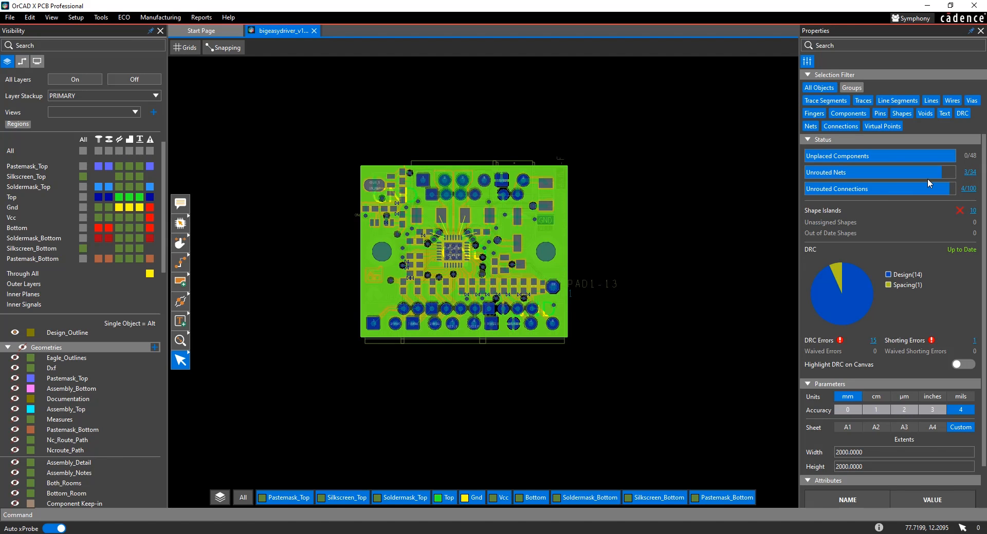
pyautogui.moveTo(928, 183)
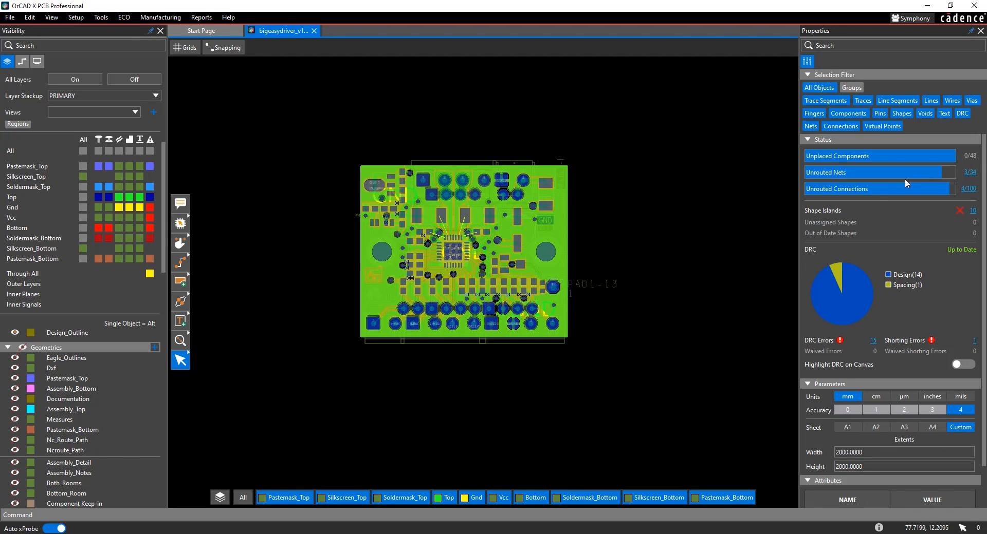